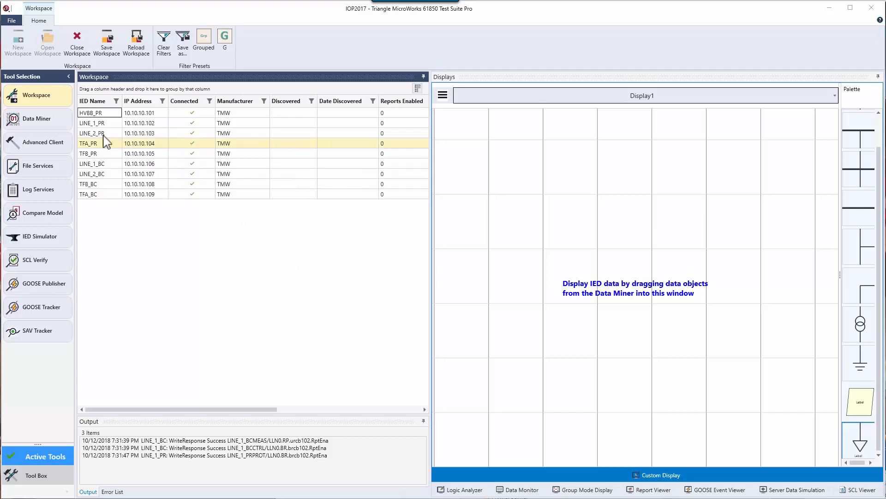
- Bring up the Data Miner listing all 148 IED data objects
left_click(36, 119)
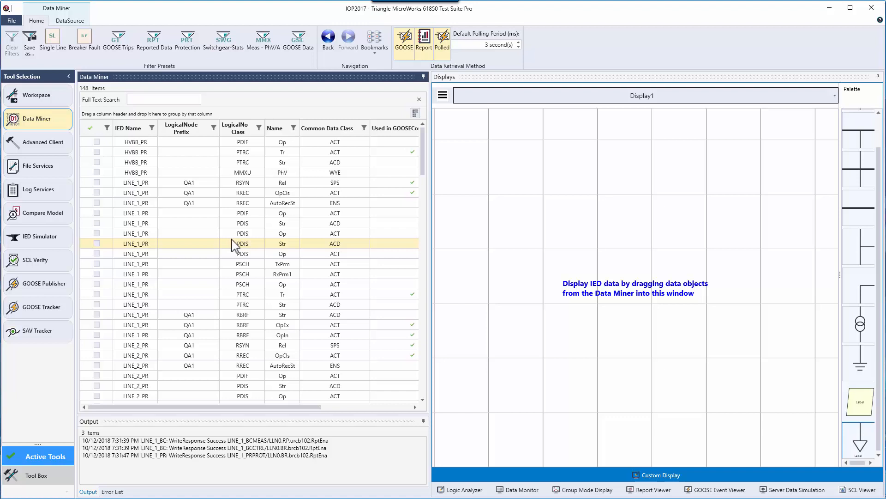
left_click(243, 233)
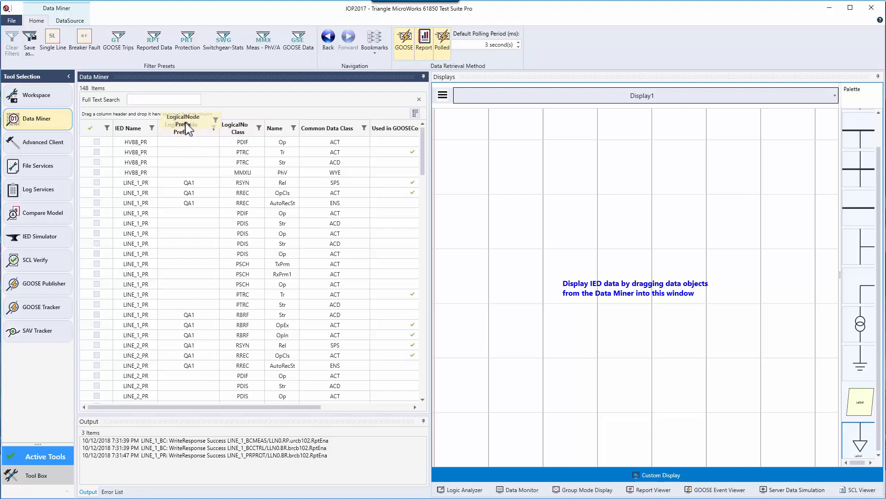
left_click_drag(182, 119, 146, 113)
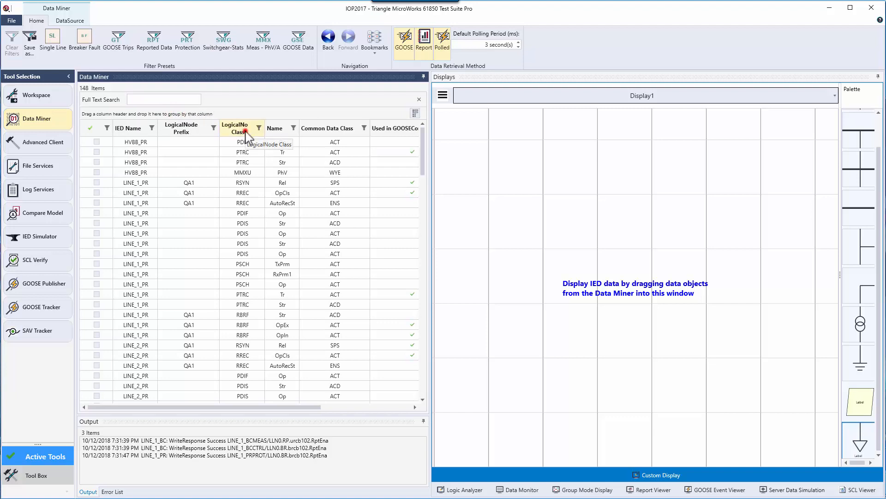
- Sort by LogicalNode Class ascending, then descending, then return to unsorted order
left_click(236, 128)
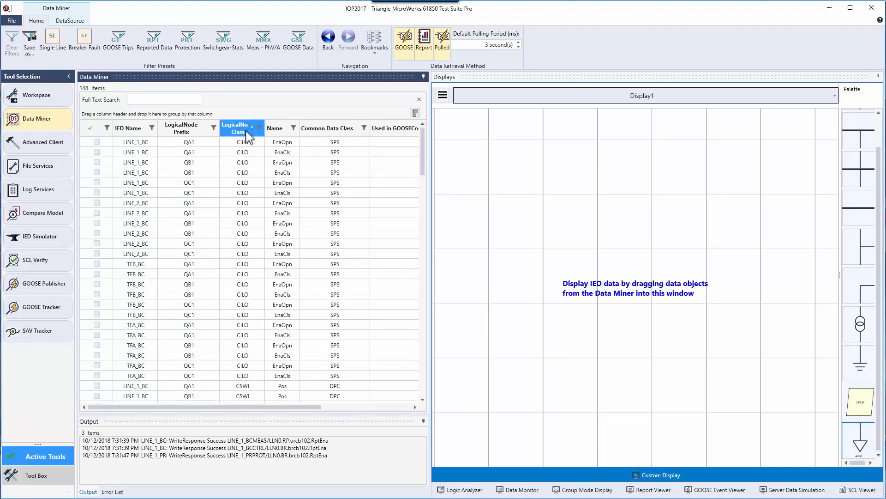
left_click(238, 127)
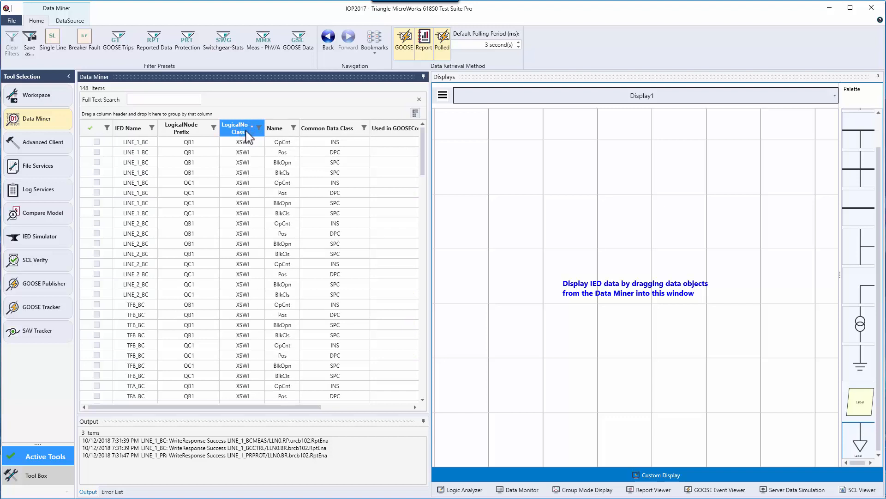
left_click(235, 128)
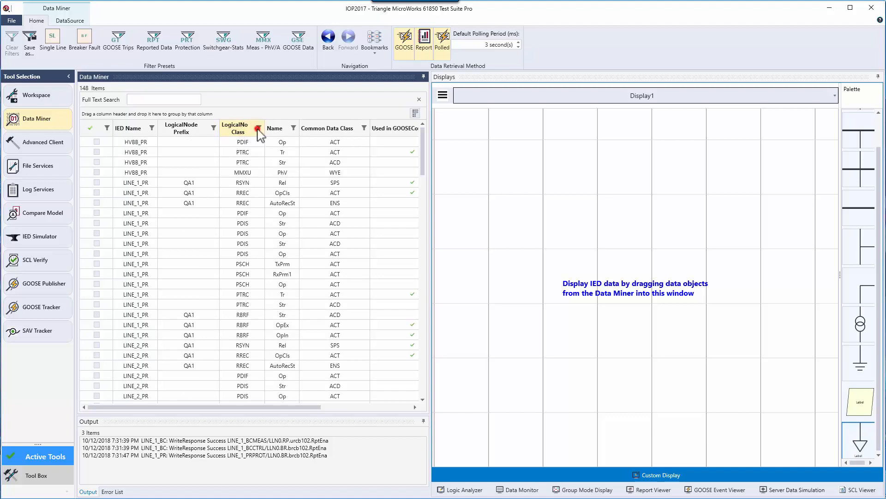
left_click(258, 131)
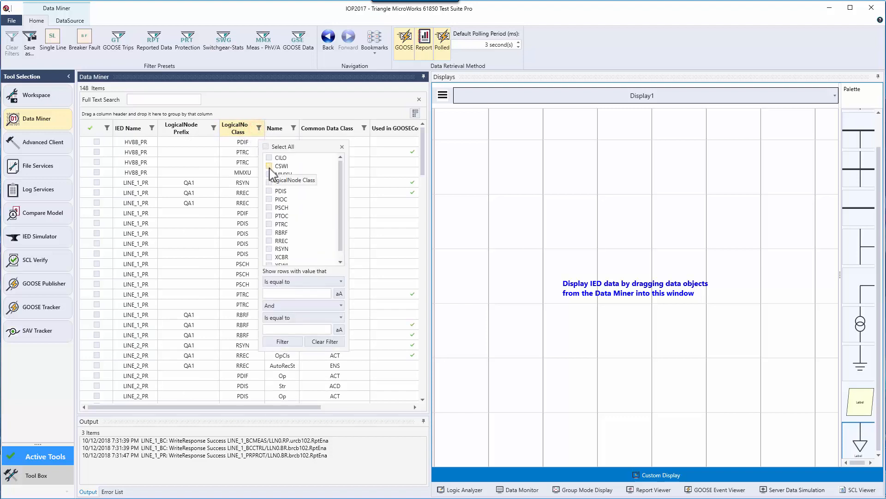
left_click(269, 165)
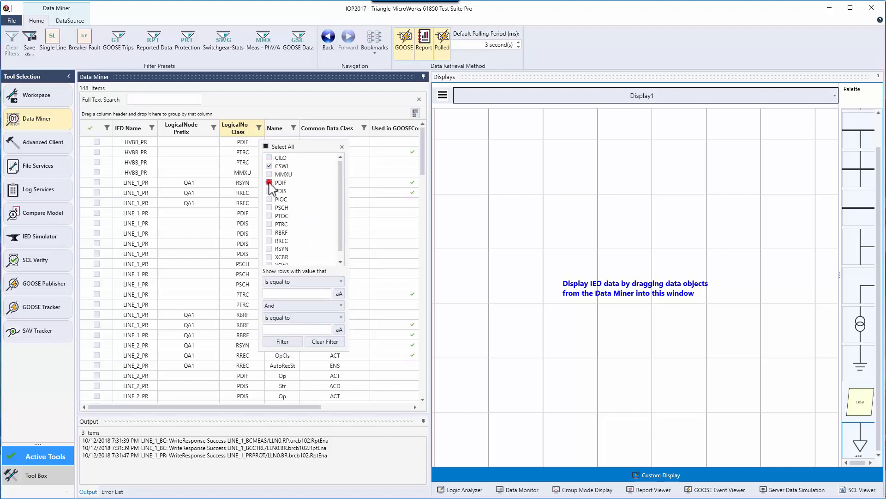
left_click(268, 191)
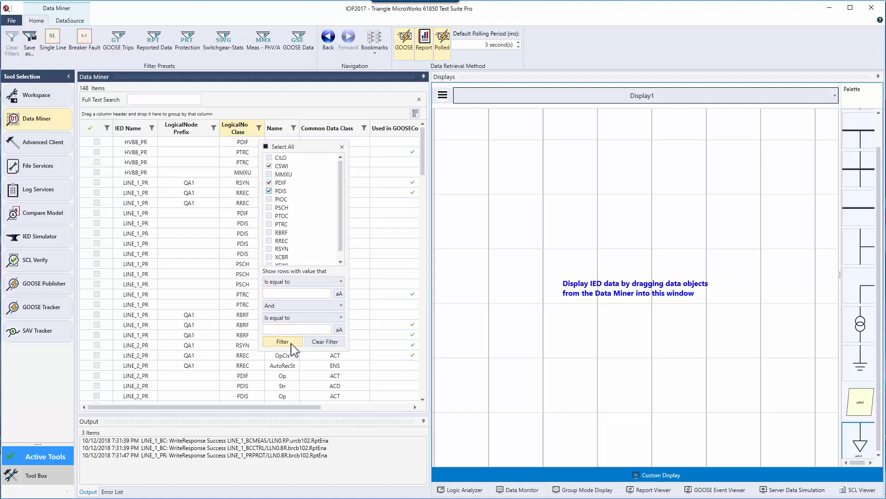
left_click(282, 341)
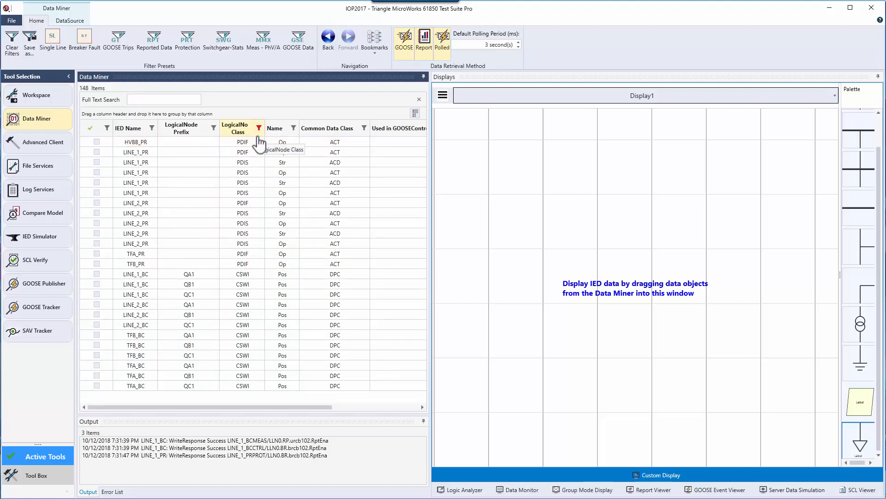
left_click(259, 128)
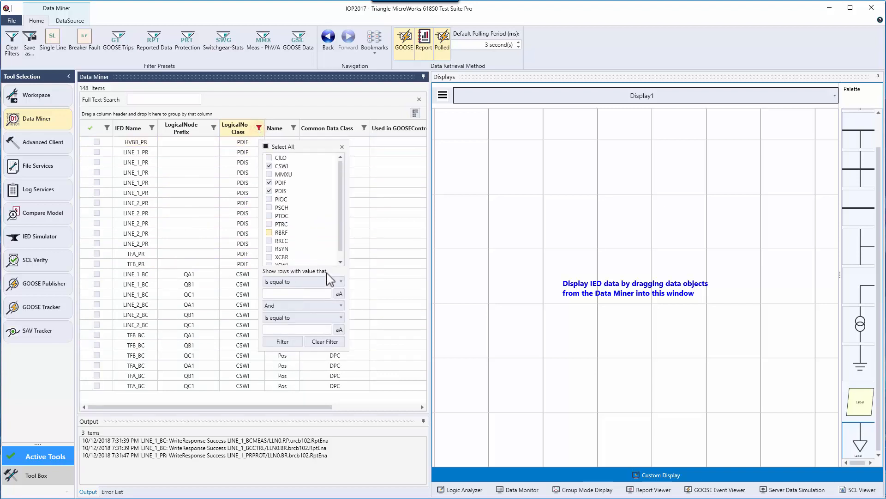
left_click(324, 341)
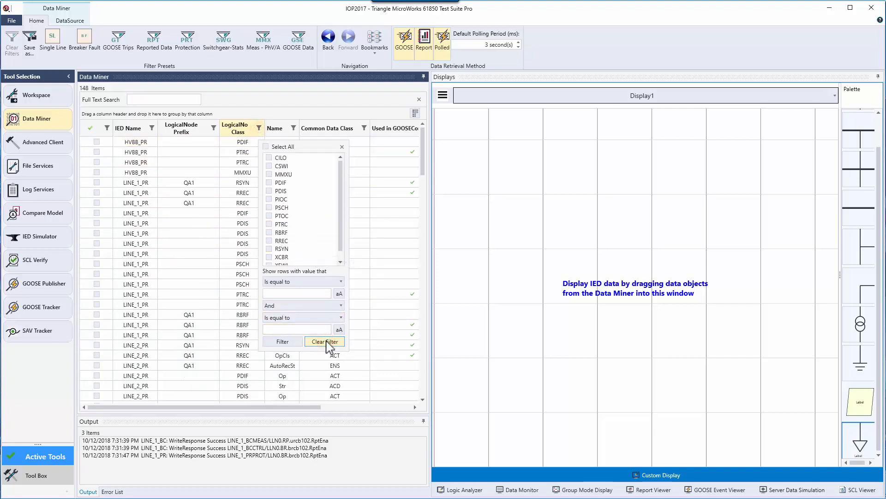
left_click(325, 341)
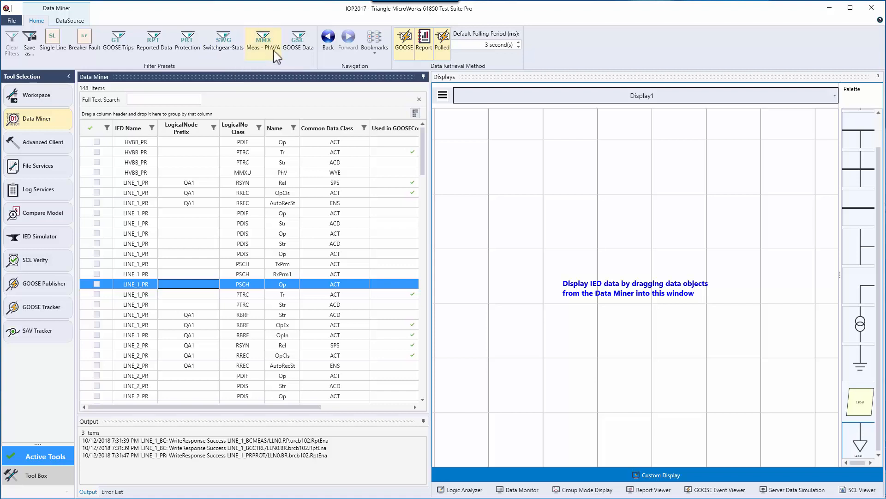
- Apply the Meas - PhV/A preset, narrowing the list to nine MMXU PhV and A objects
left_click(298, 40)
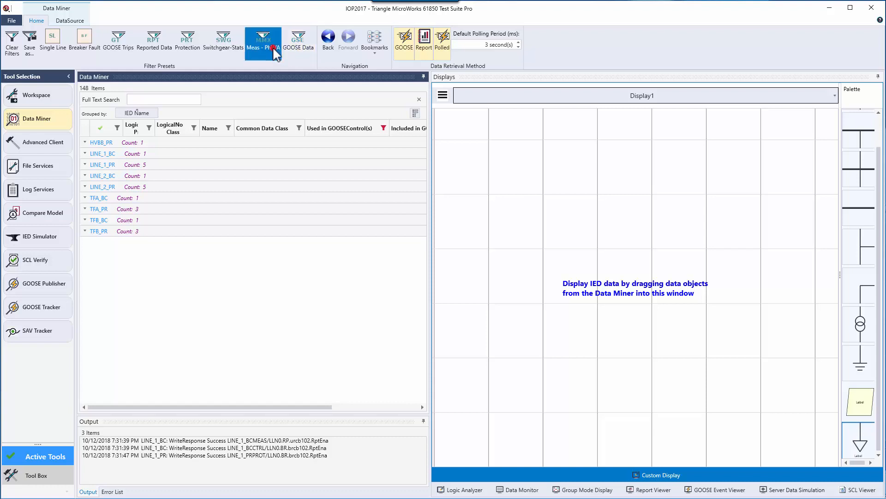
left_click(262, 41)
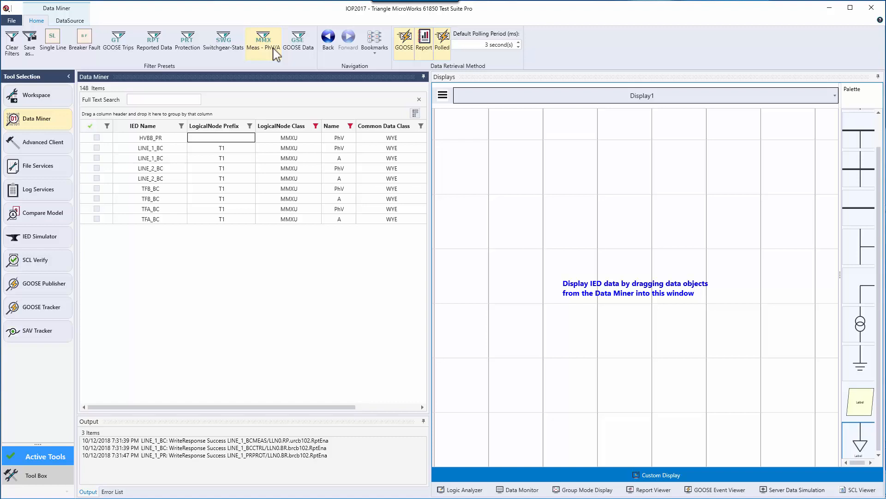
left_click(263, 41)
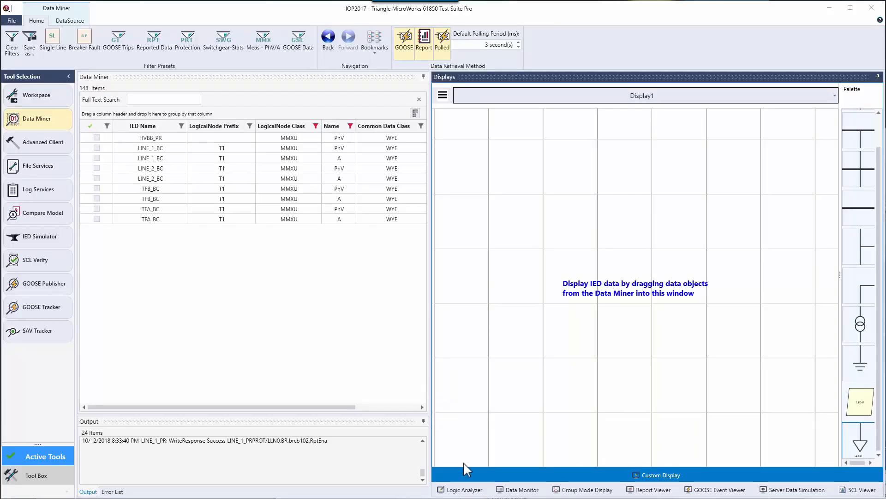
- Show the Logic Analyzer display and group the Data Miner objects by IED, expanding LINE_1
left_click(464, 489)
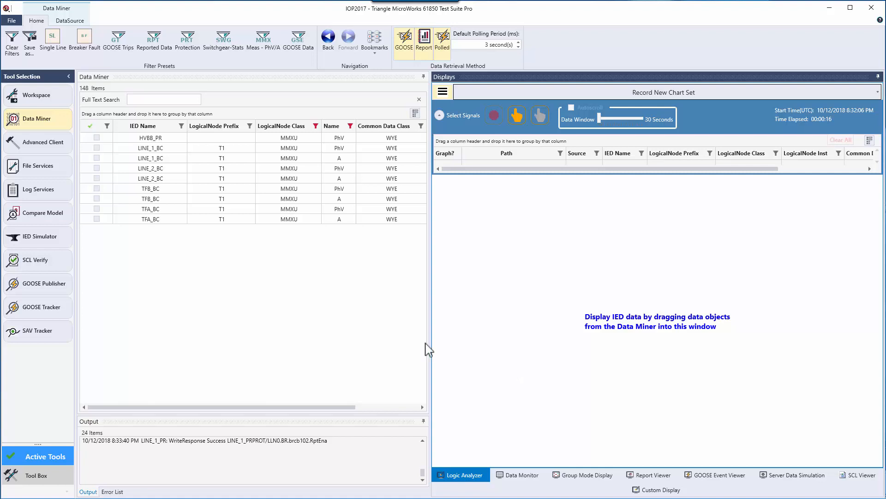
mouse_move(311, 307)
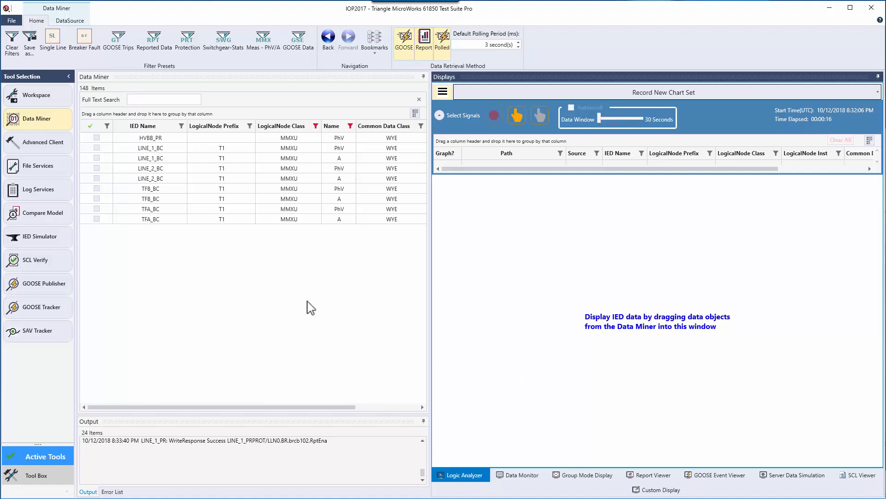
left_click(150, 158)
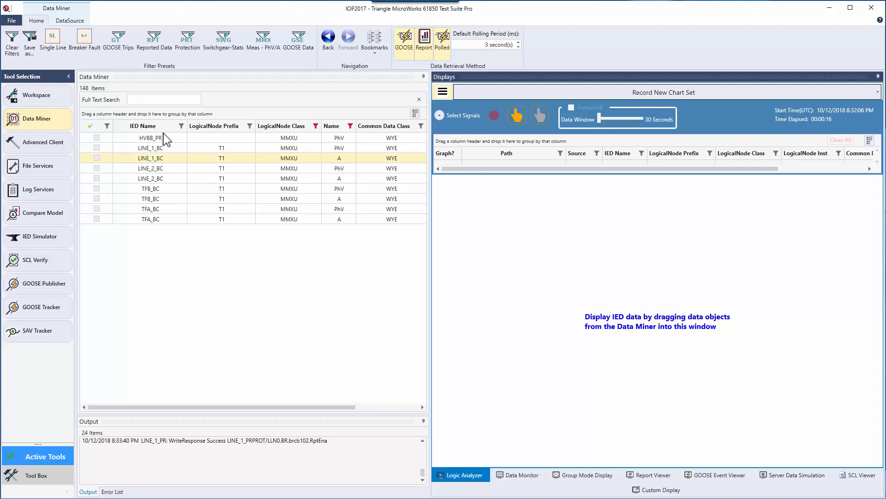
left_click(84, 40)
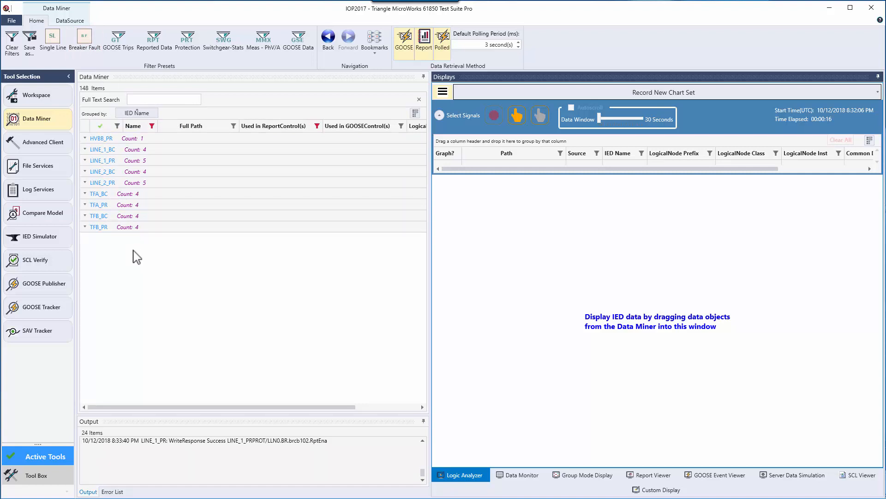
left_click(84, 149)
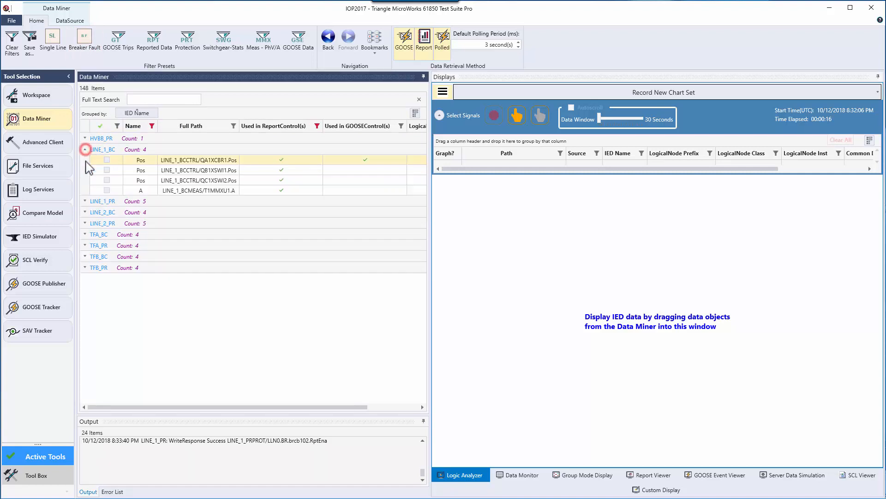
left_click(85, 200)
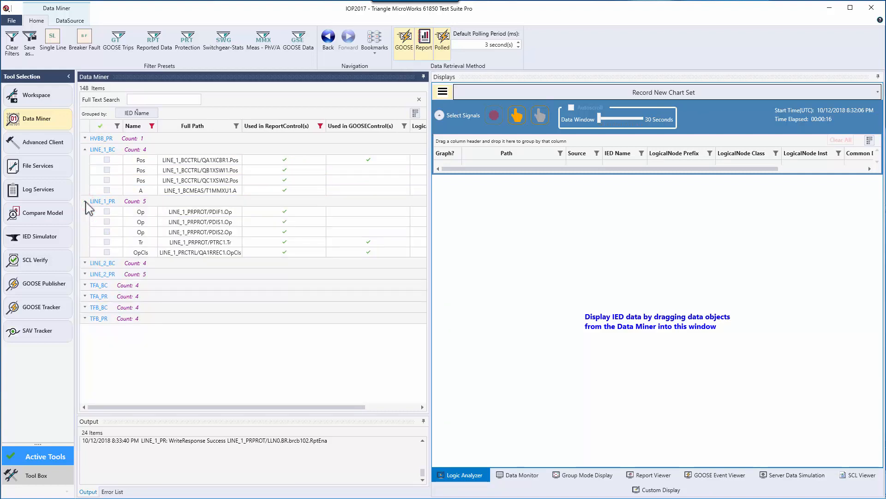
- Select PDIF1.Op, PTRC1.Tr and QA1XCBR1.Pos together for charting
left_click(200, 211)
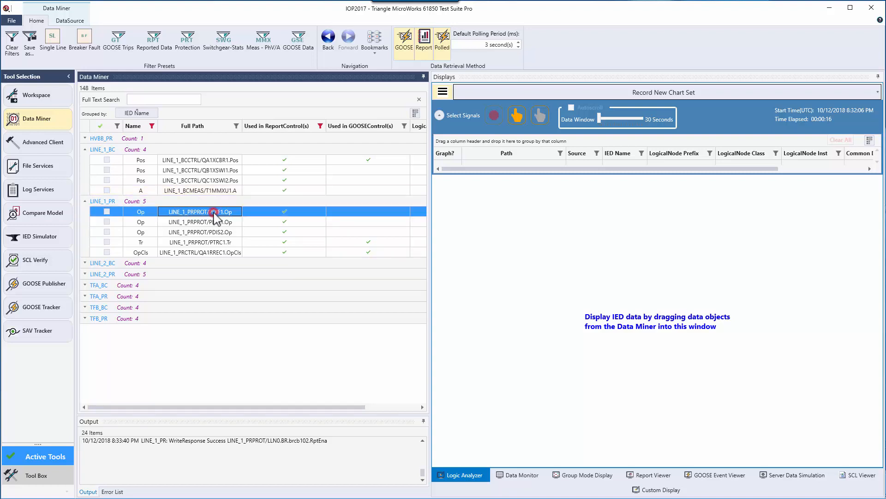
left_click(200, 242)
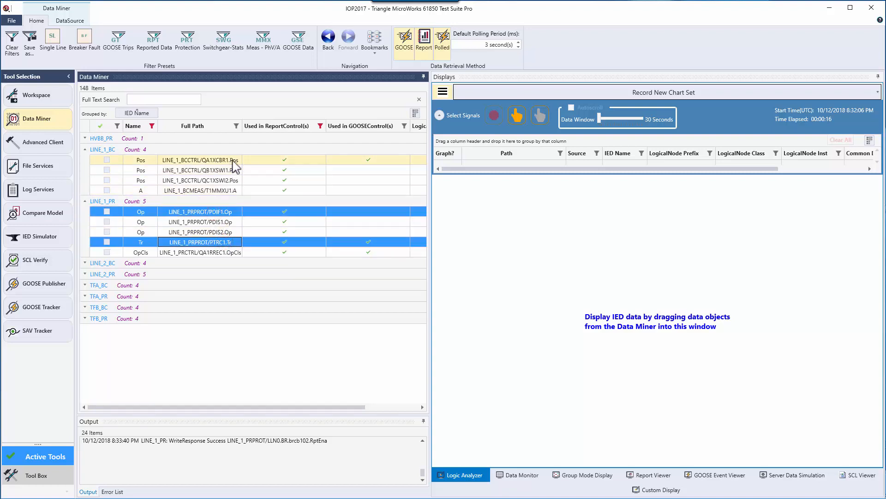
left_click(199, 160)
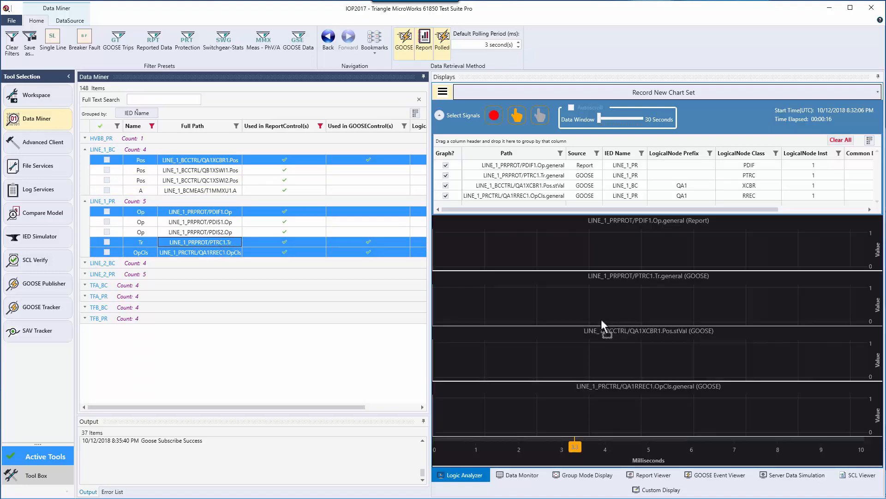
mouse_move(637, 294)
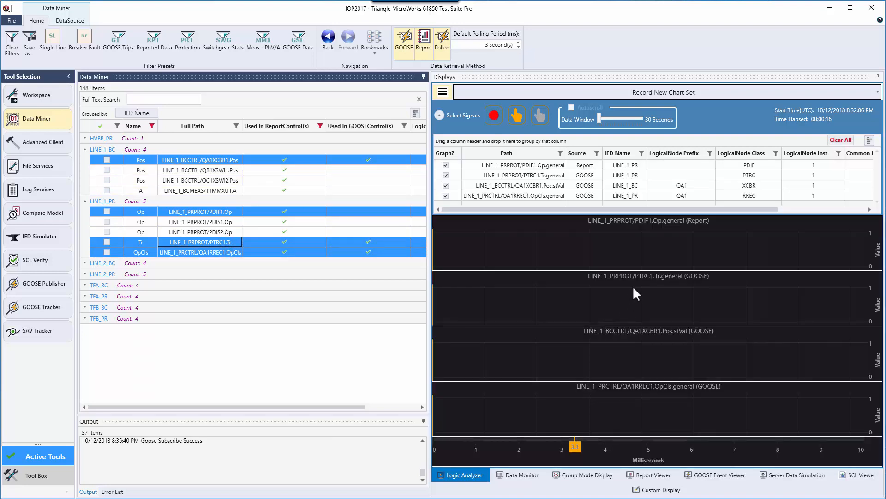
mouse_move(599, 258)
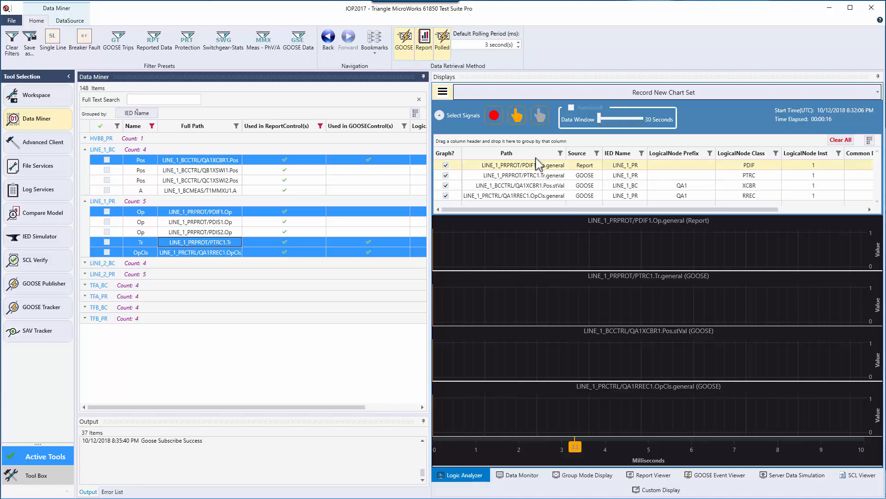
- Record the four LINE_1 signals, capturing the trip, open and reclose fault trace
left_click(493, 115)
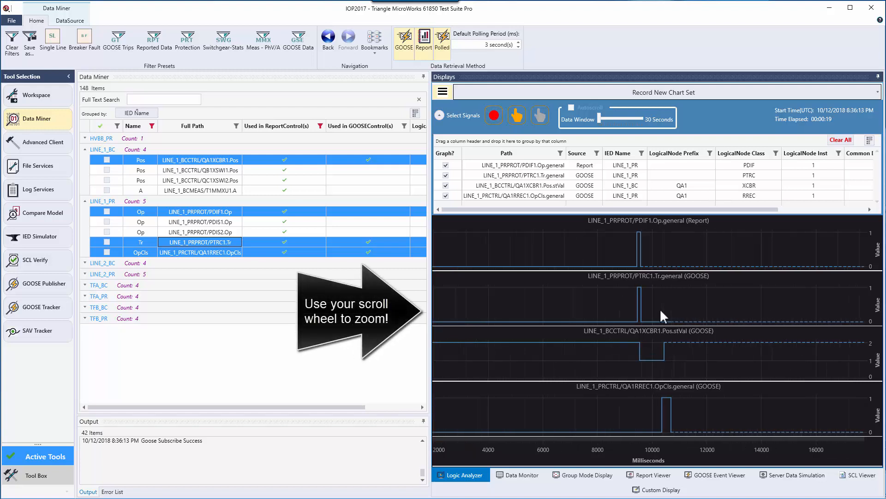
- Zoom to the 9400–10800 ms window, freeze the chart, and sweep the time marker across the transitions
scroll("down", 3)
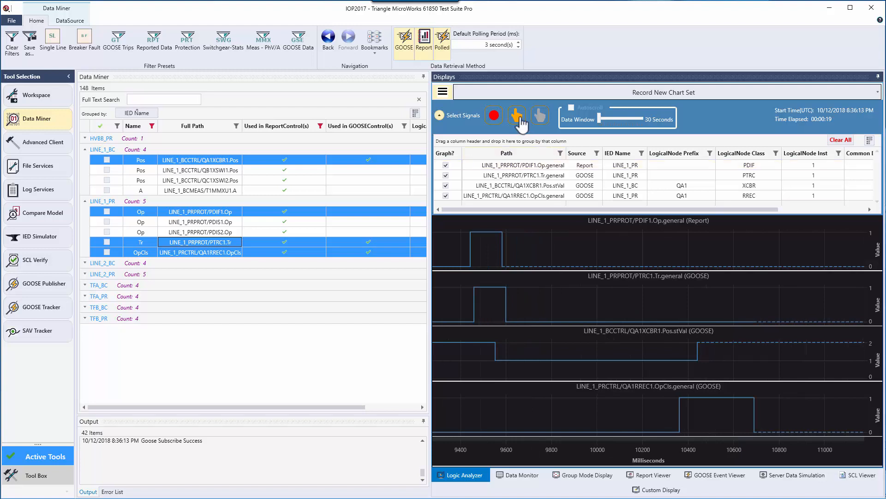
left_click(516, 115)
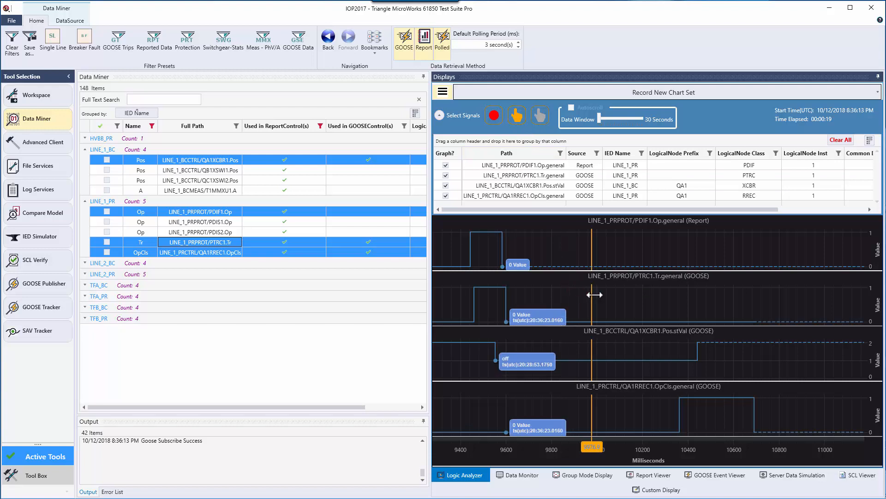
left_click_drag(594, 294, 650, 312)
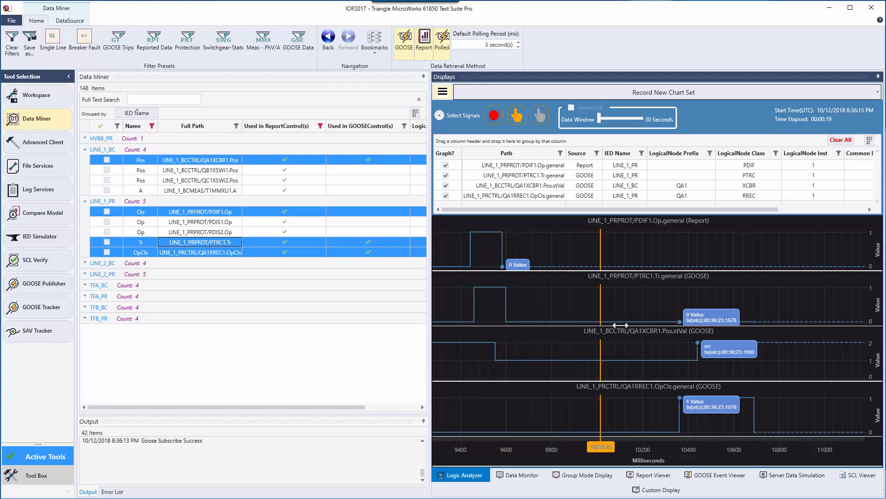
mouse_move(484, 248)
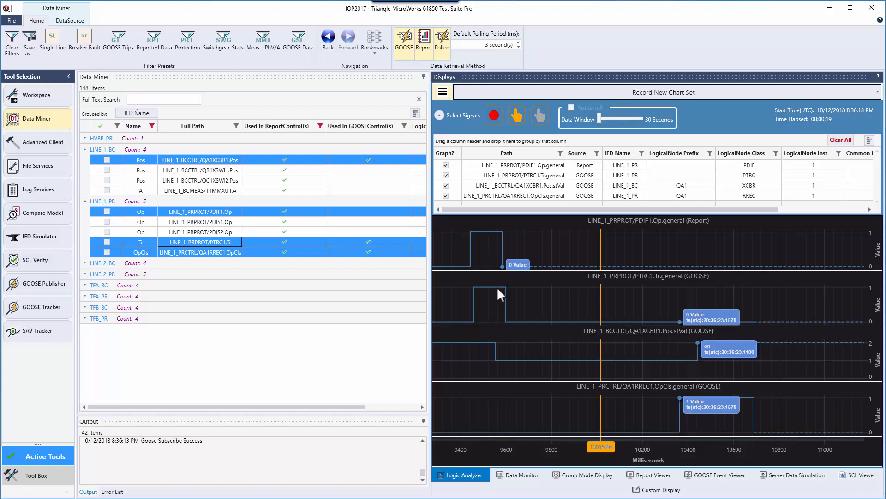
mouse_move(503, 346)
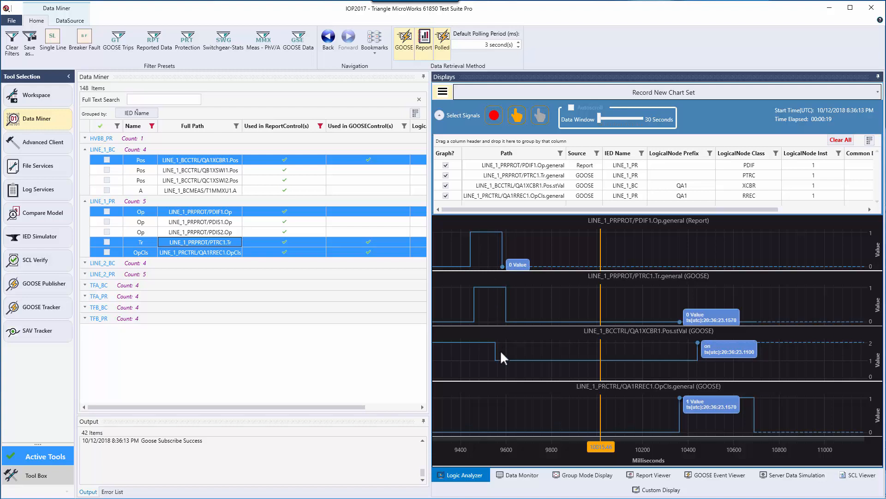
mouse_move(603, 365)
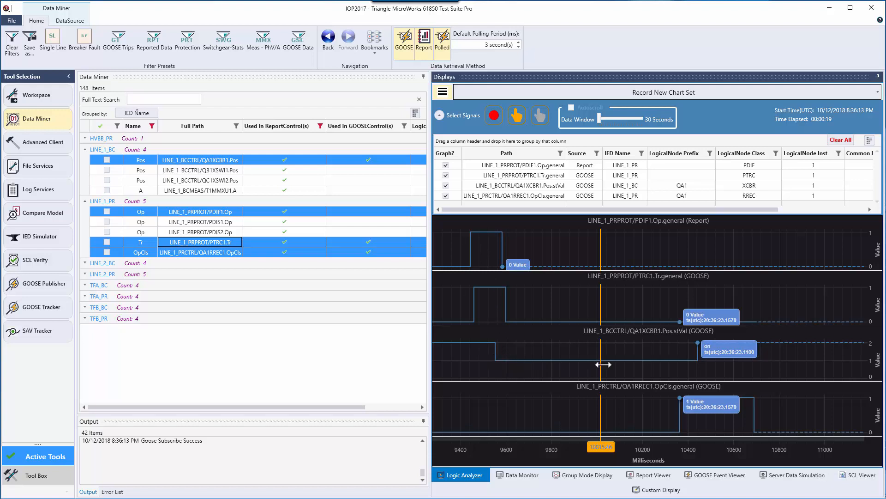
mouse_move(678, 423)
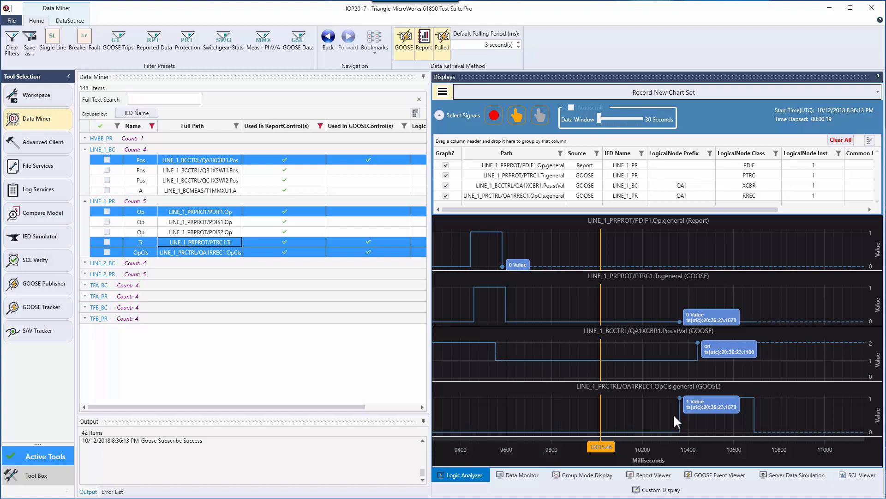
mouse_move(701, 364)
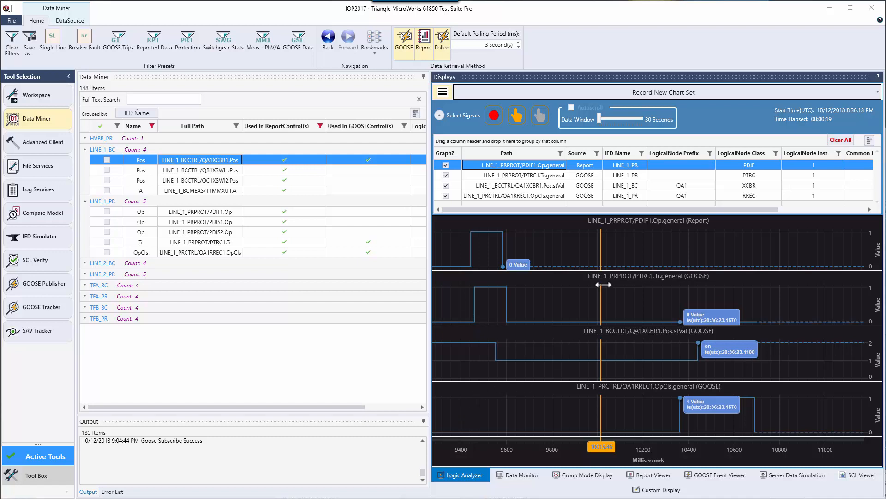
- Send all four selected chart signals to a Custom Display
left_click(514, 174)
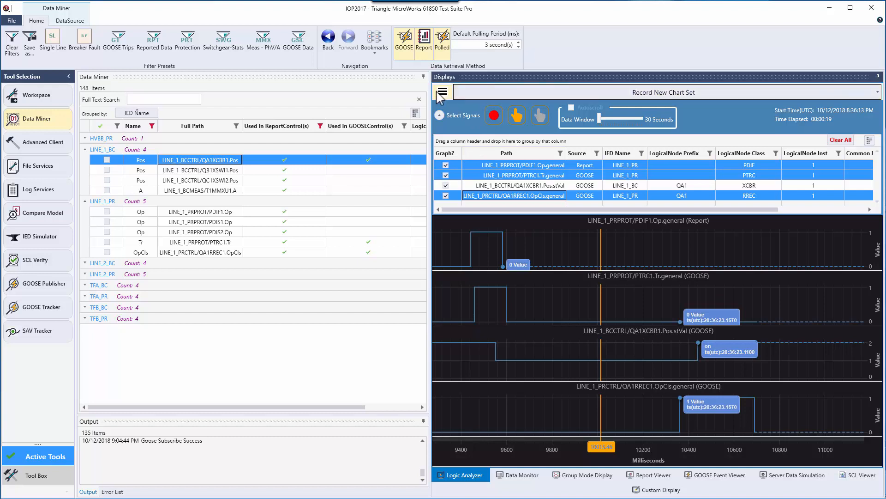
left_click(442, 92)
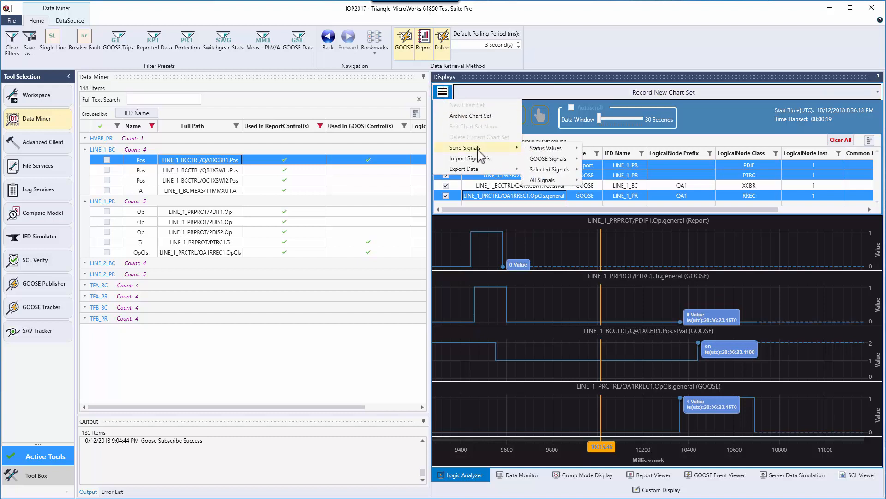
mouse_move(549, 169)
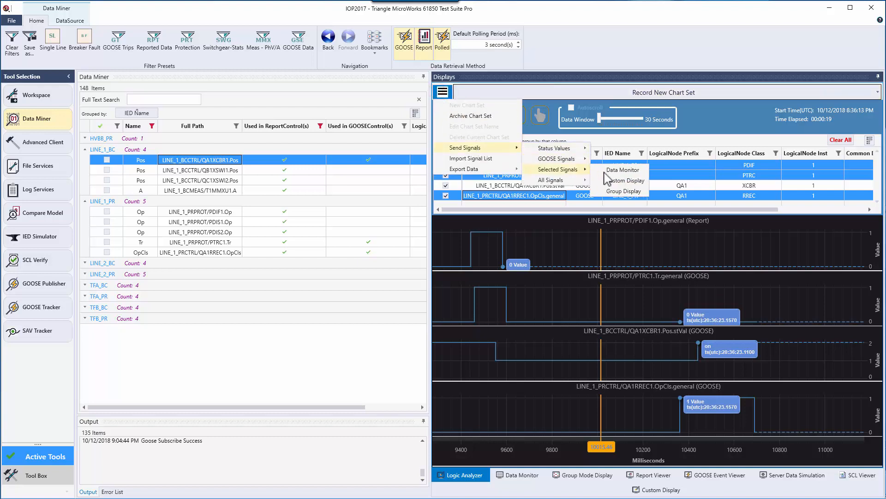
left_click(625, 180)
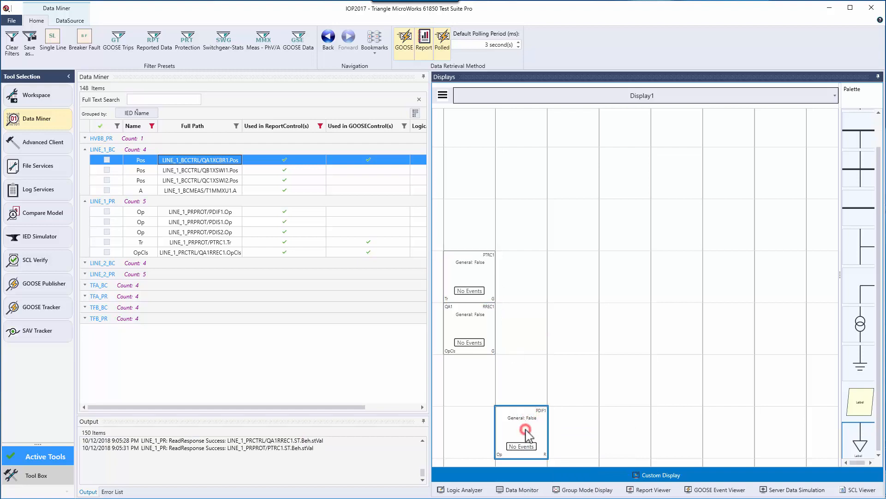
- Move the PDIF1 tile above PTRC1 so PDIF1, PTRC1, RREC1 stack in one column
left_click_drag(521, 433, 470, 225)
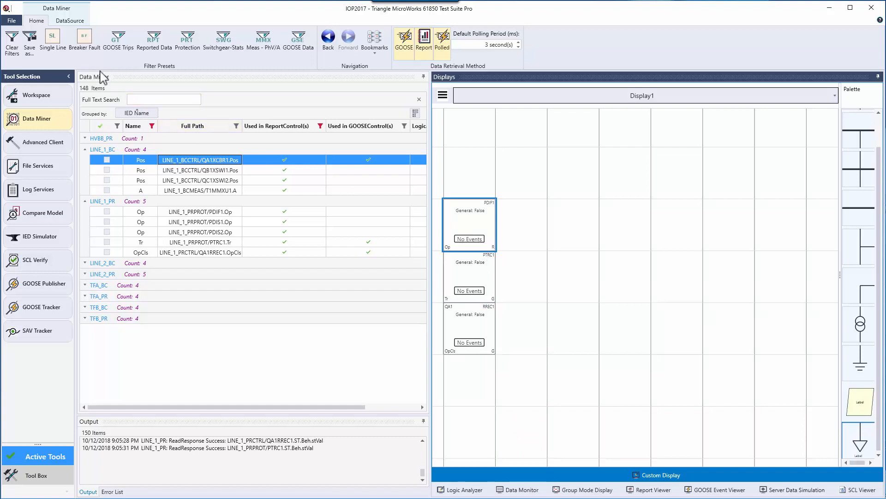
left_click(52, 39)
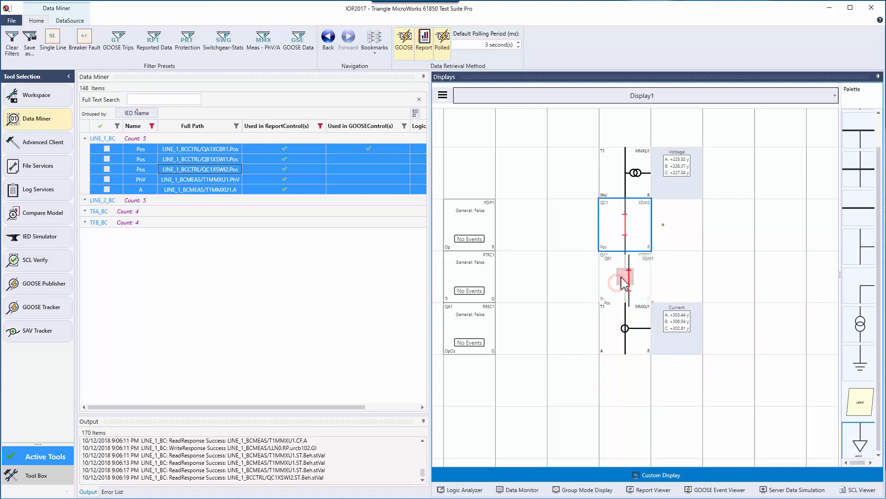
- Place the QB1 switch tile below the current reading in the LINE_1_BC diagram
left_click(624, 281)
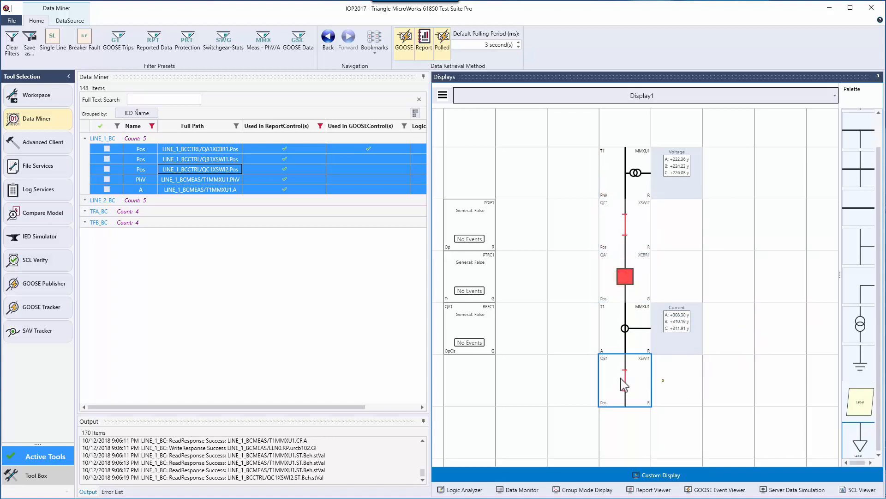